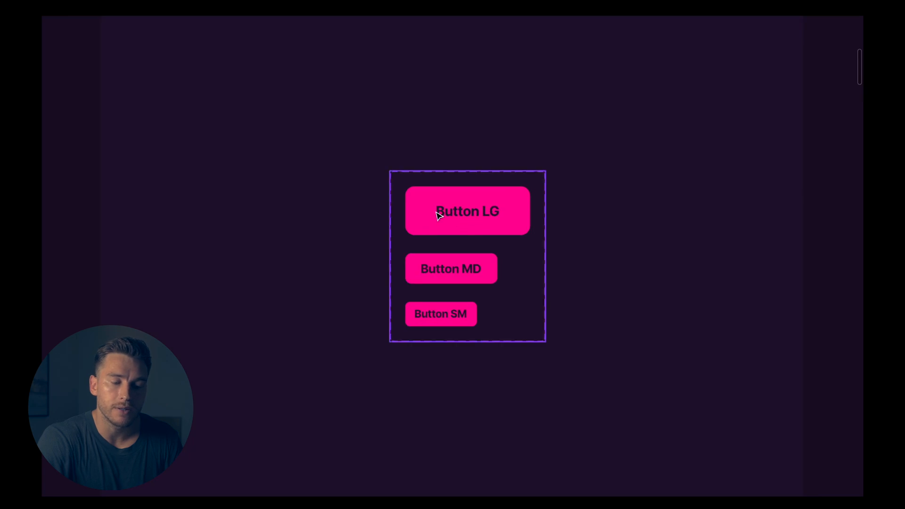
mouse_move(461, 242)
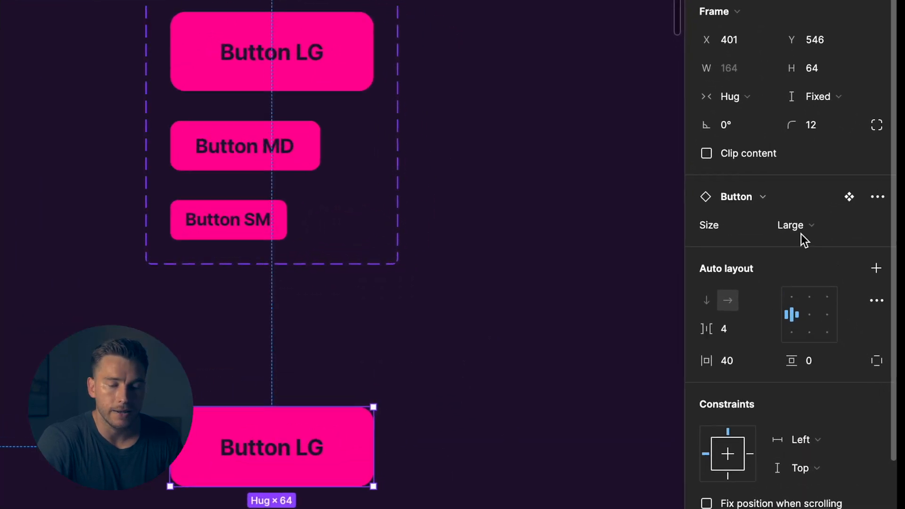
- Switch the finished button instance to another size from its Size options
click(792, 226)
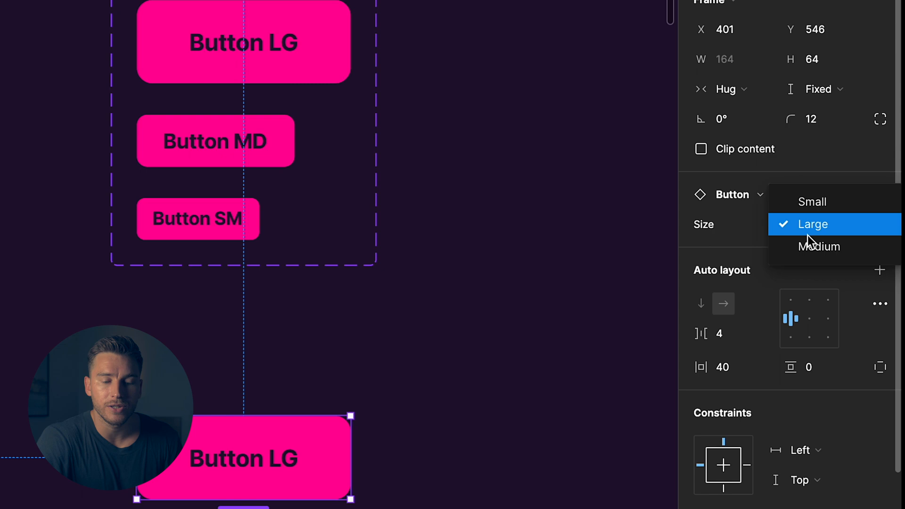
click(811, 224)
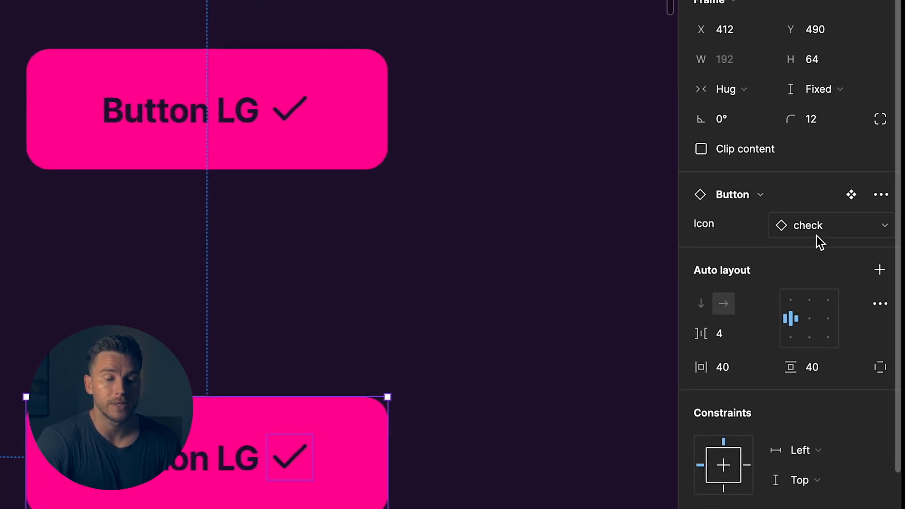
- Swap the instance's check icon to chevron-right, then to the x icon
click(829, 225)
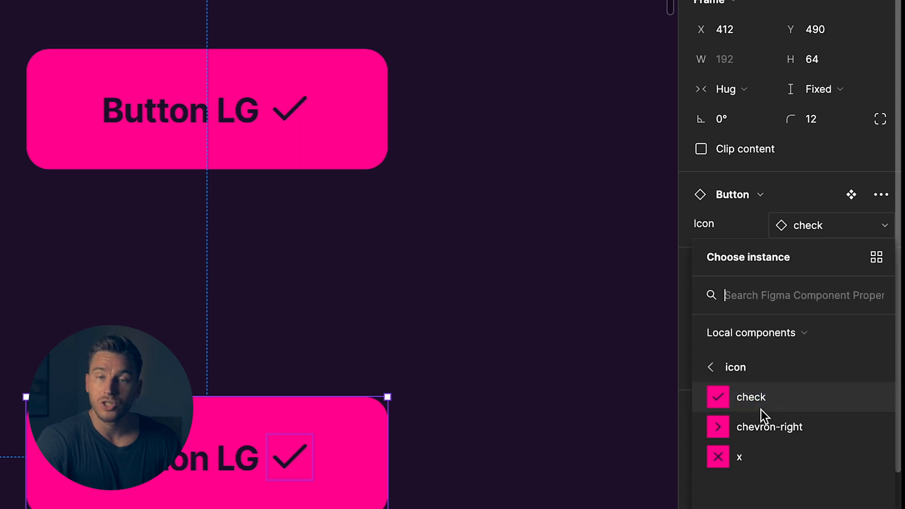
click(769, 425)
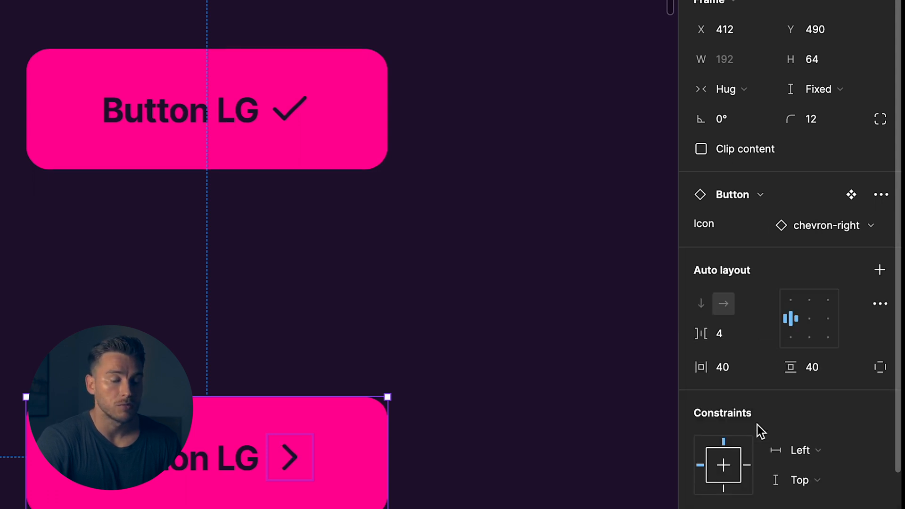
click(826, 225)
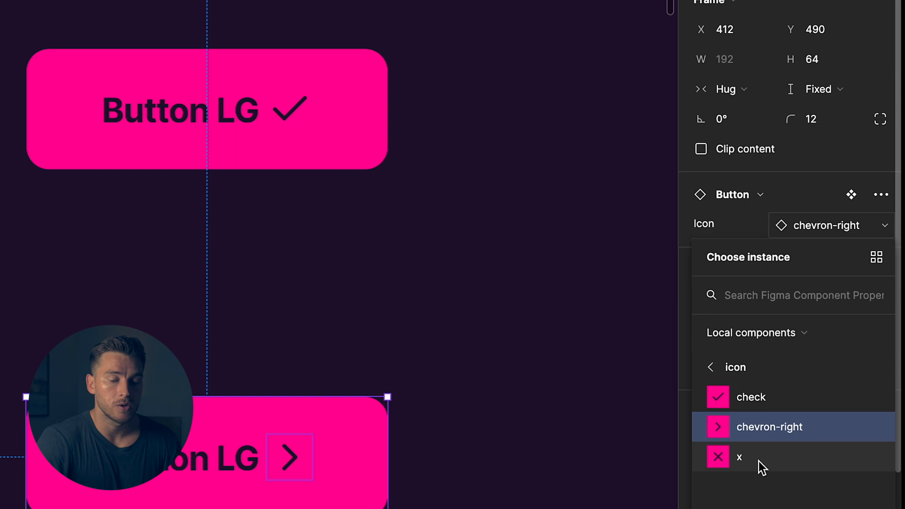
click(739, 456)
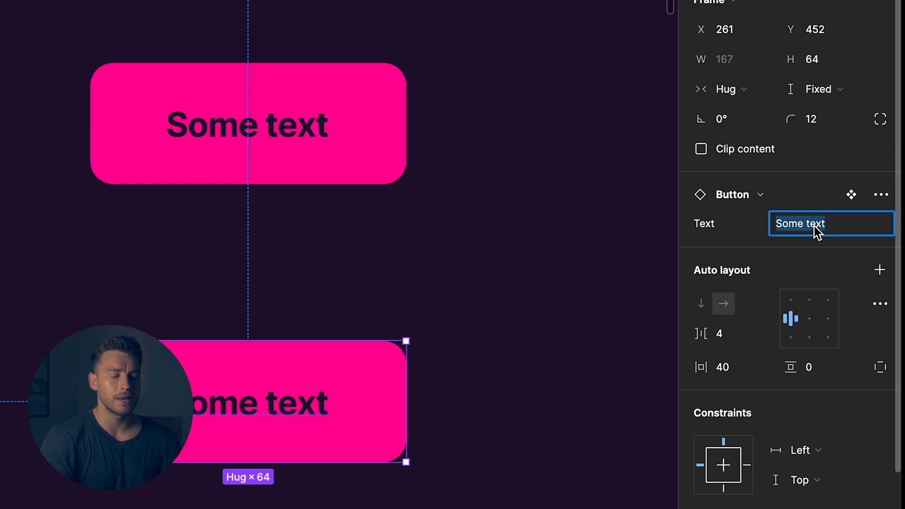
- Relabel the demo button 'Changed' and toggle its Has icon switch
text(Changed)
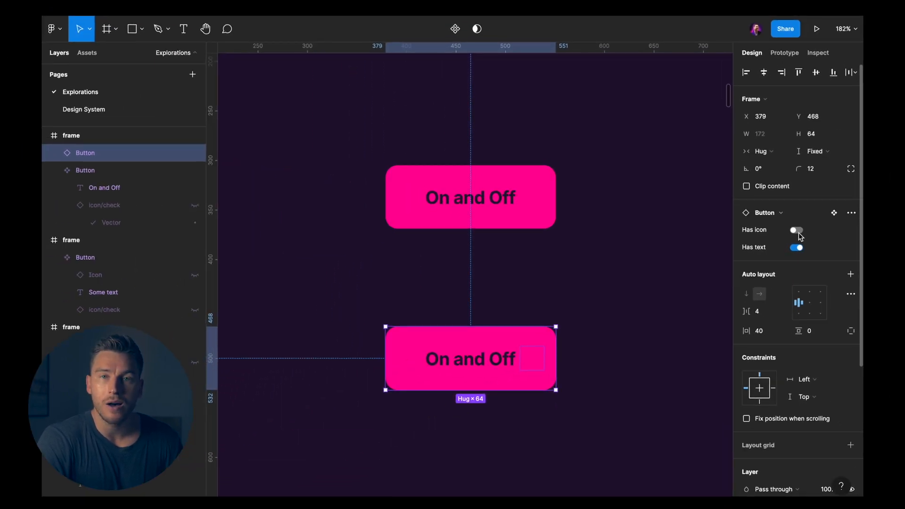
click(796, 230)
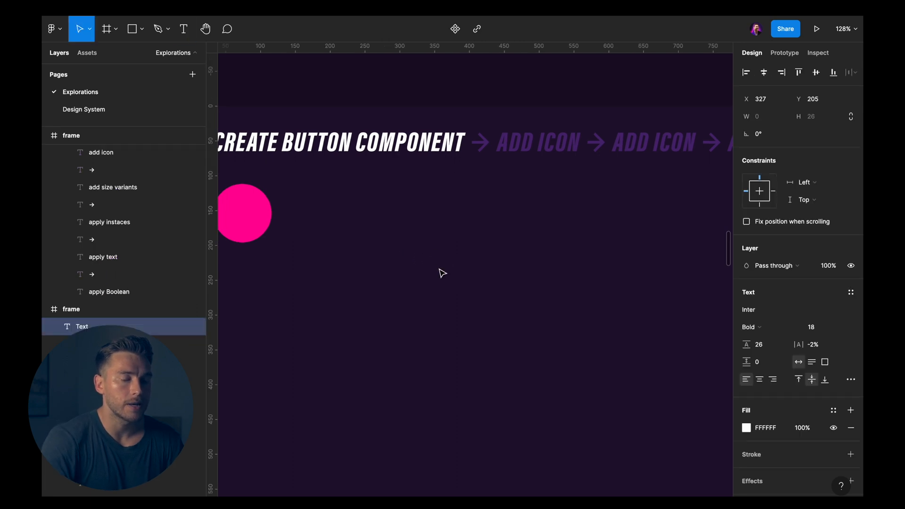
- Create a 'Button L' label with auto layout padding of 16
text(Button LG)
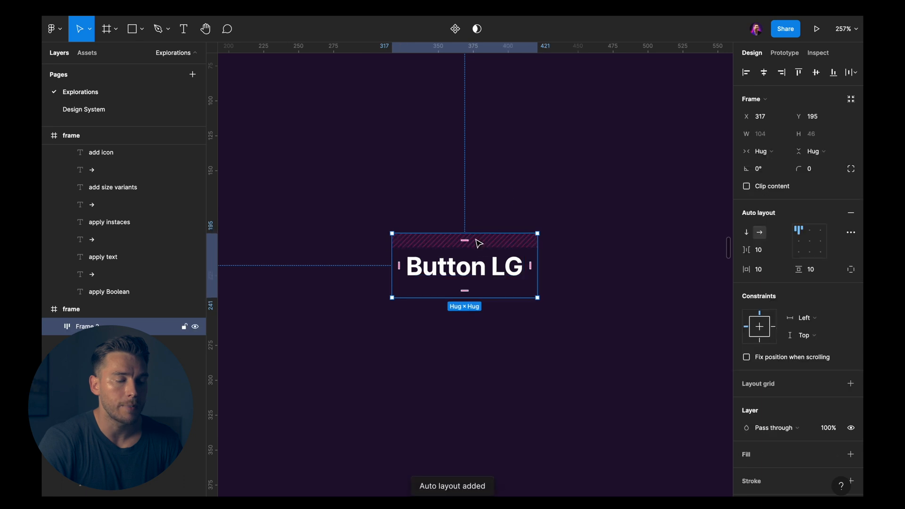
text(16)
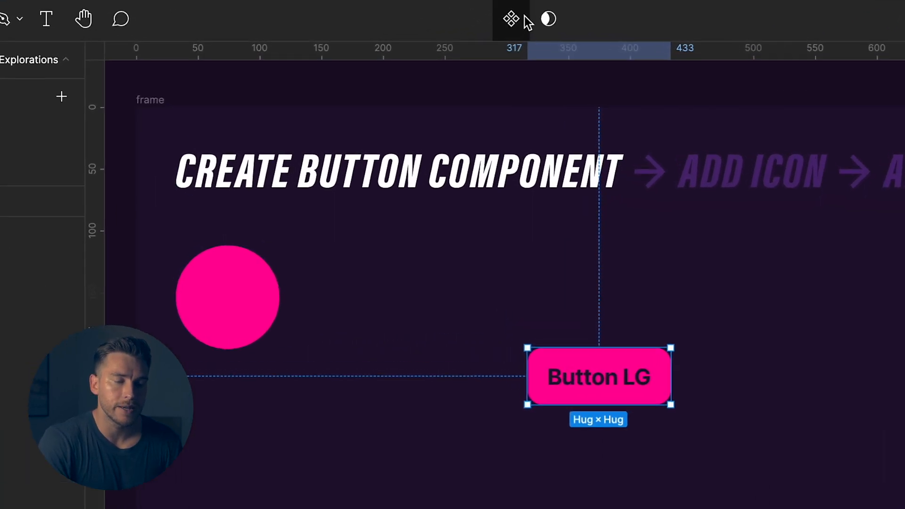
mouse_move(510, 19)
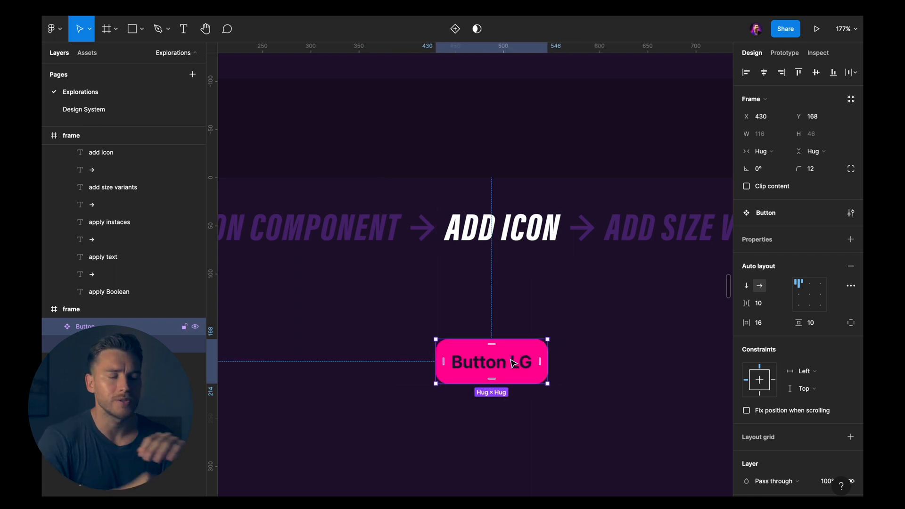
- Place the check icon inside the button's auto layout frame beside the label
click(84, 109)
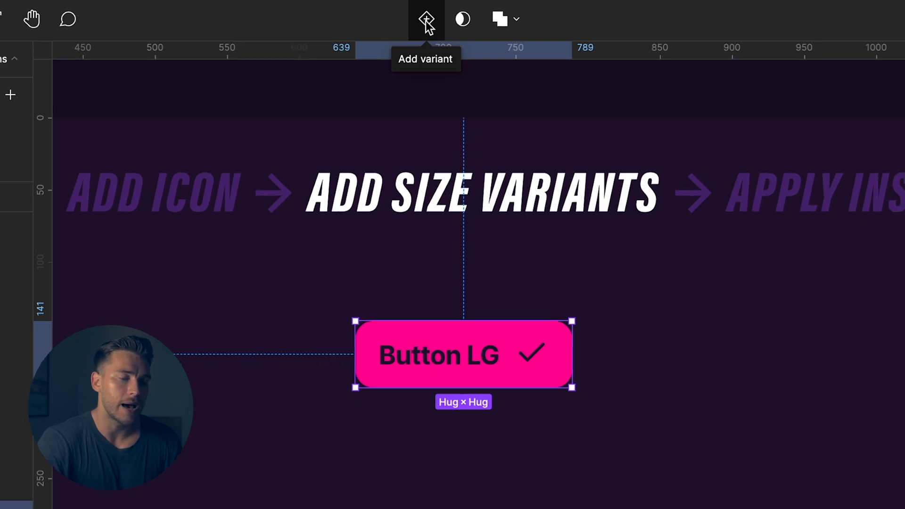
- Add another button variant and edit its label to a smaller size
click(425, 19)
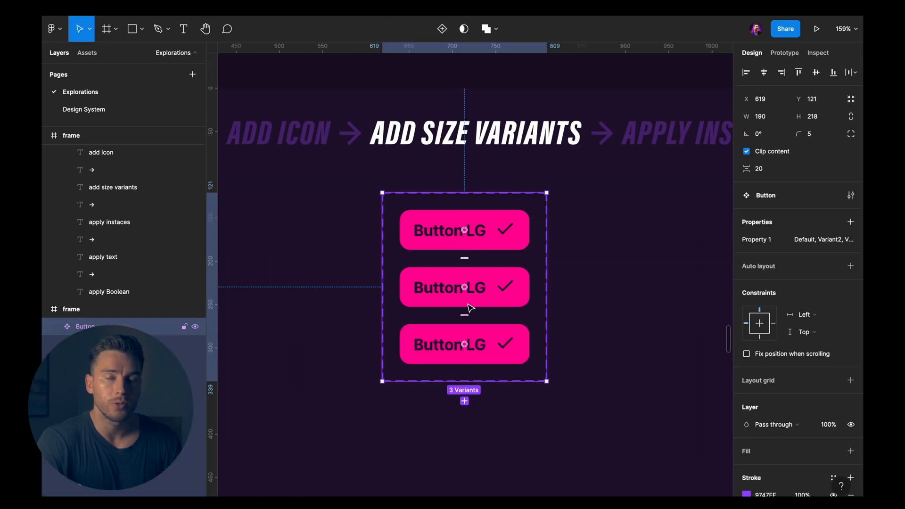
double_click(449, 287)
text(MD)
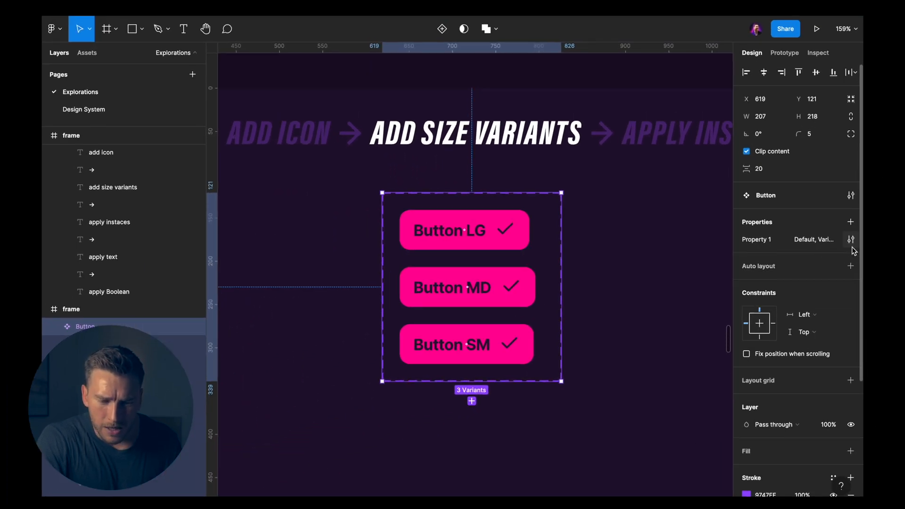
- Rename the variant property to Size and rename its first value
click(850, 238)
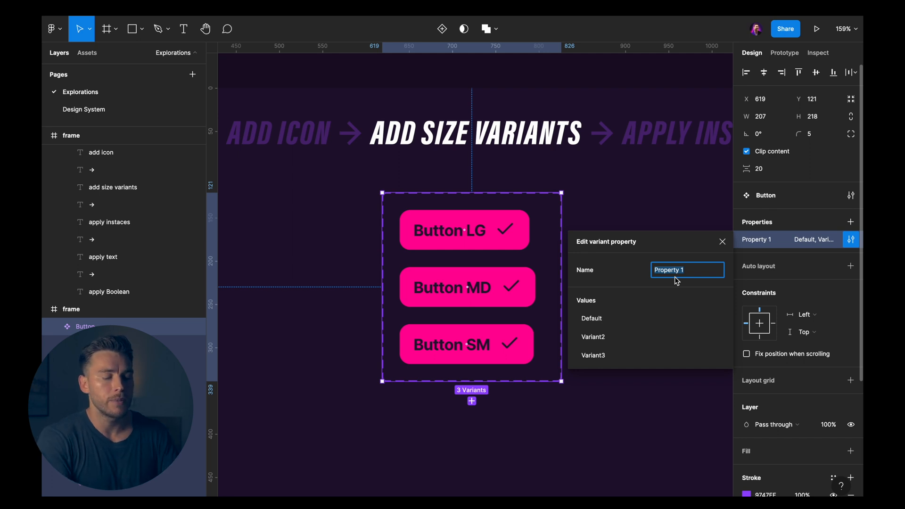
text(Size)
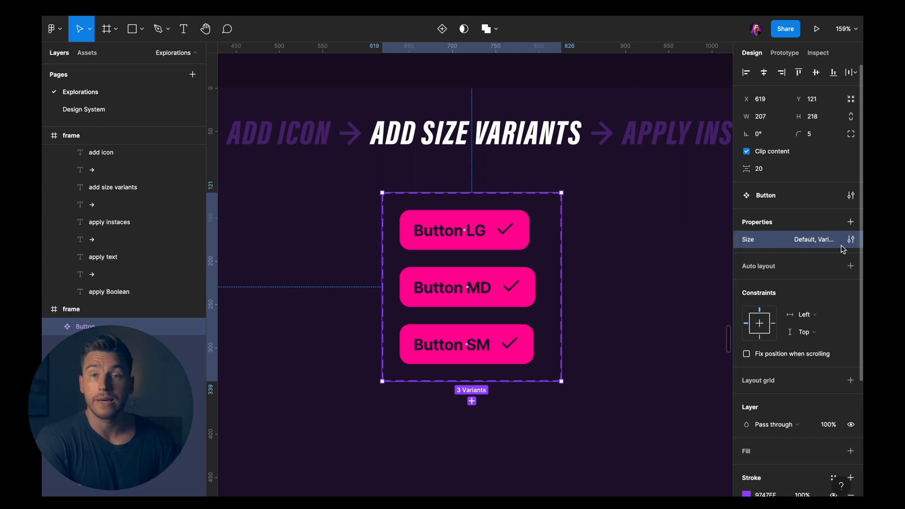
click(850, 239)
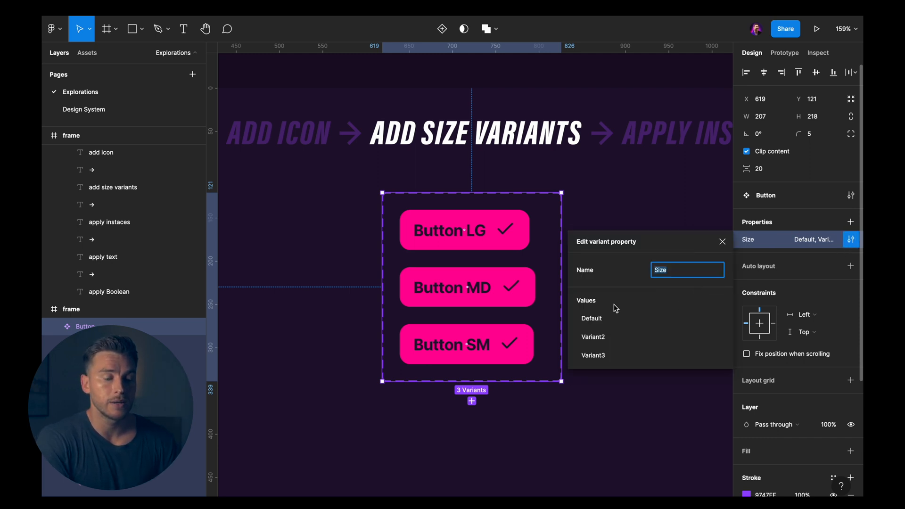
click(591, 317)
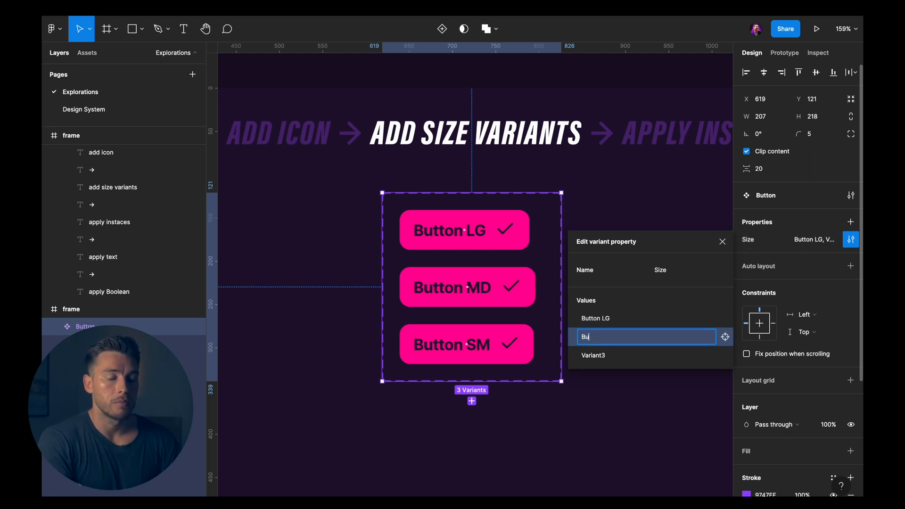
key(Enter)
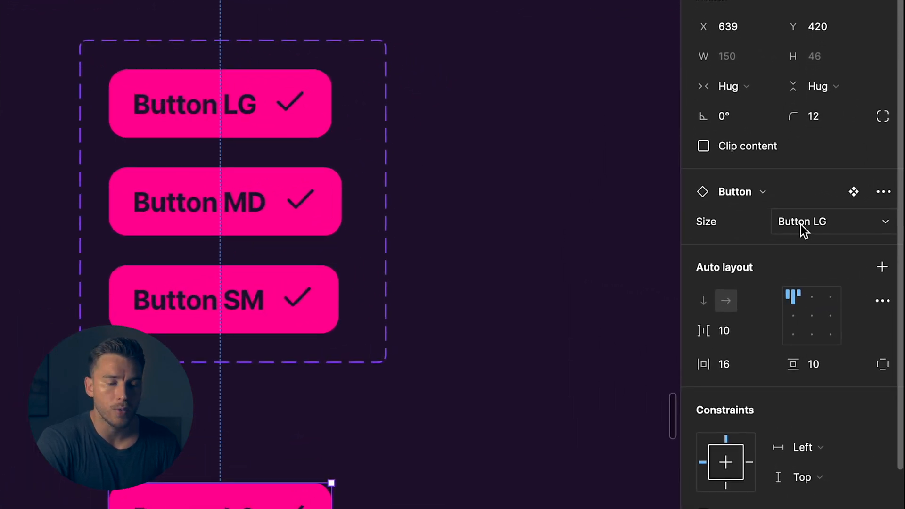
mouse_move(811, 217)
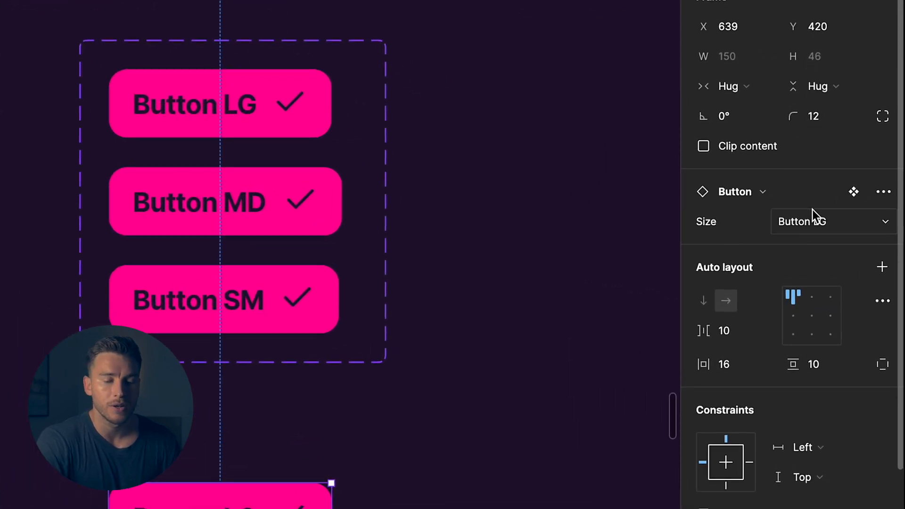
- Set the test Button instance's Size to Button MD
click(831, 221)
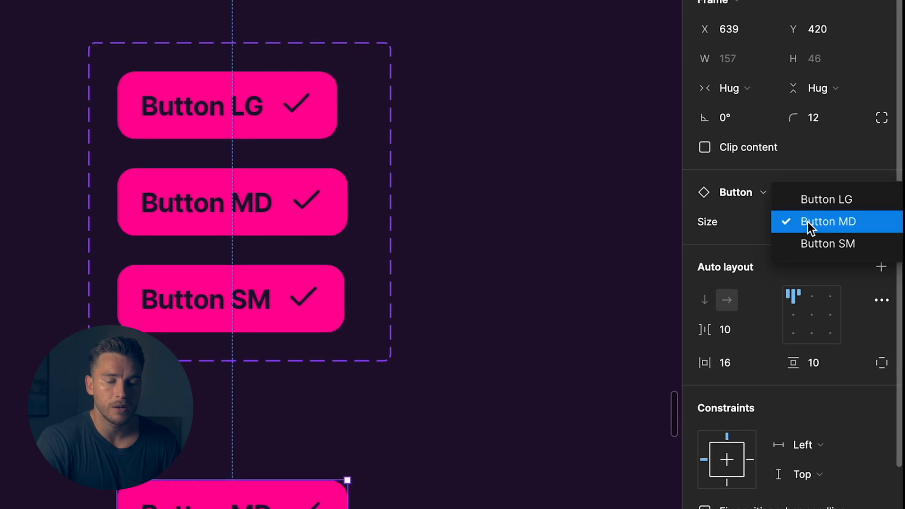
click(825, 199)
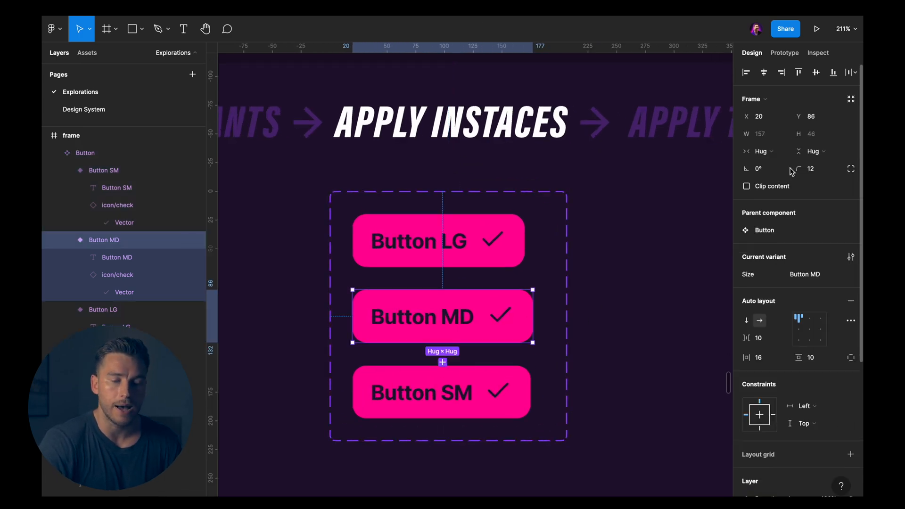
- Create an Icon instance-swap property on the LG variant's check icon, defaulting to check
click(813, 150)
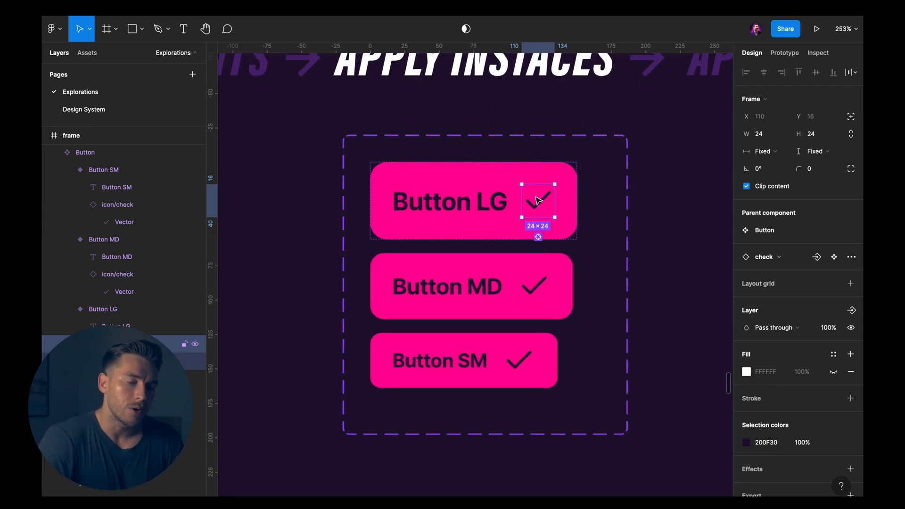
mouse_move(696, 244)
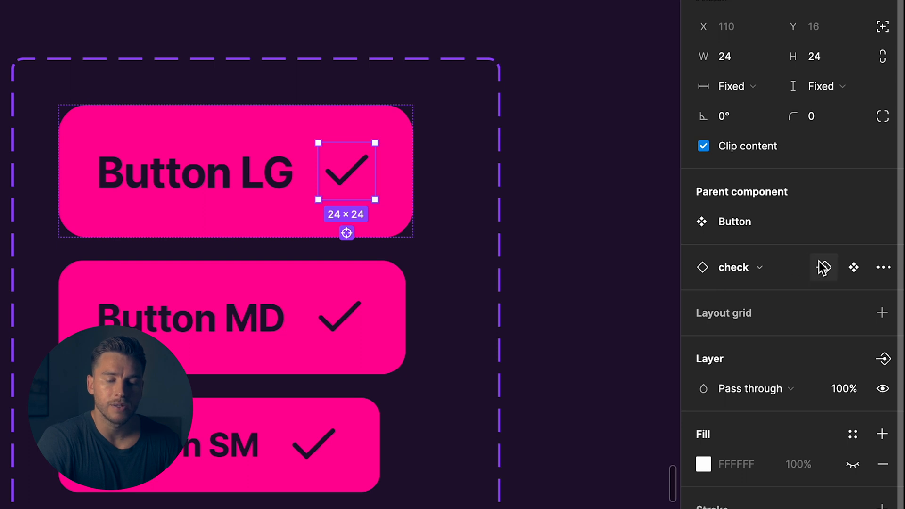
mouse_move(823, 266)
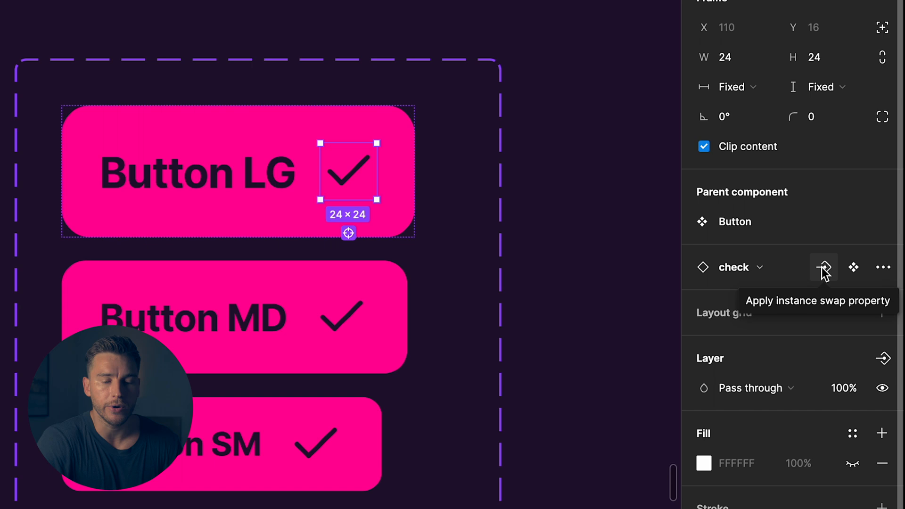
click(823, 266)
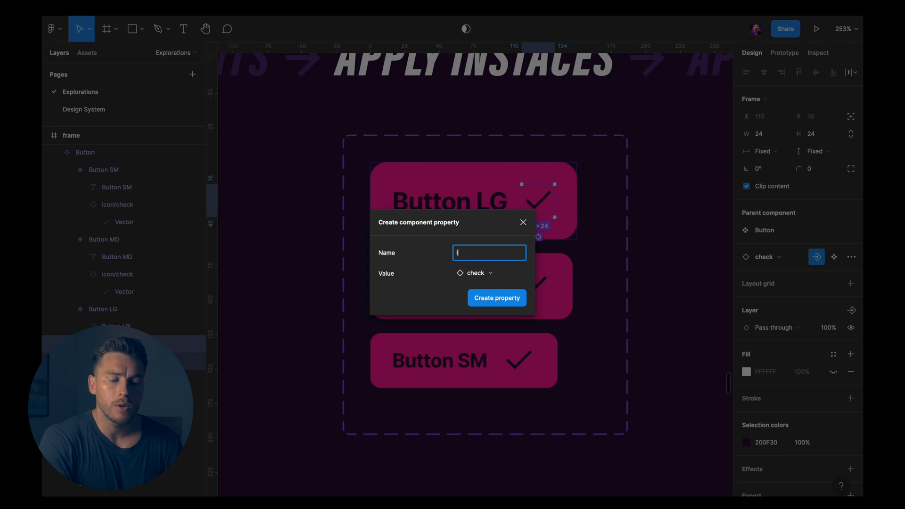
text(Icon)
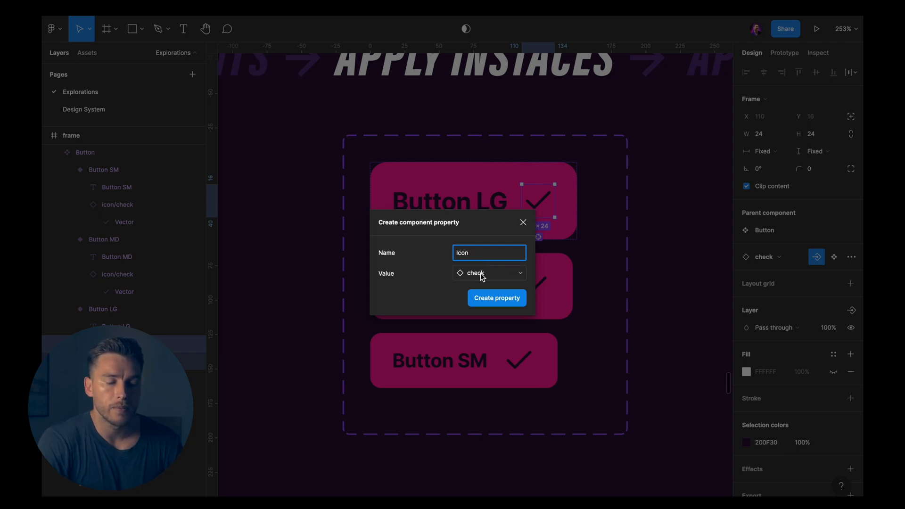
click(488, 274)
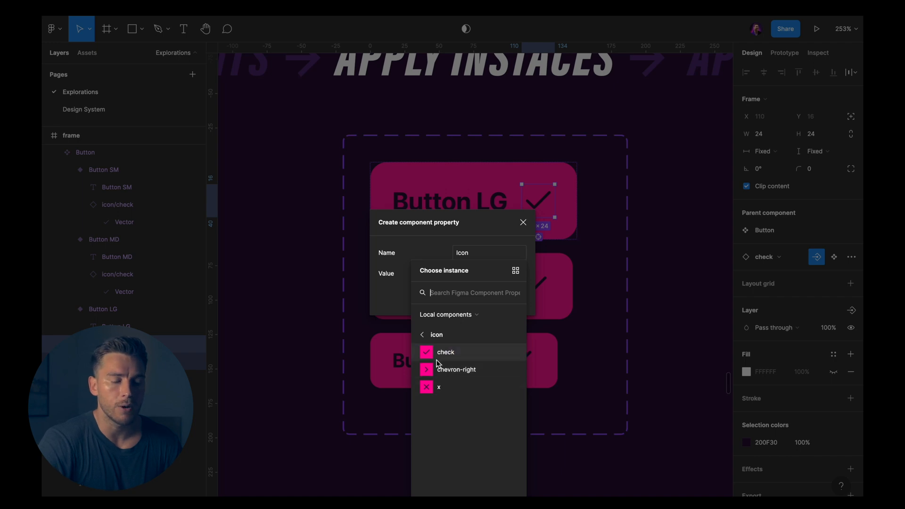
click(445, 352)
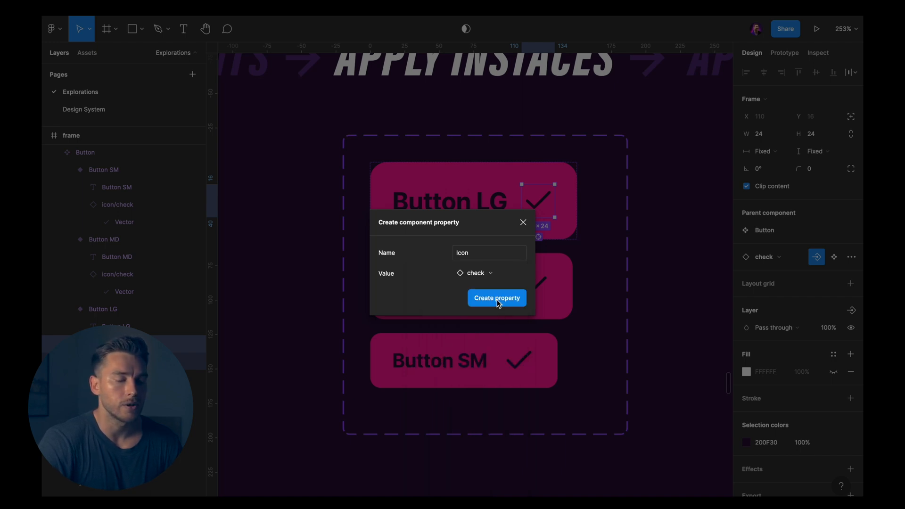
click(496, 297)
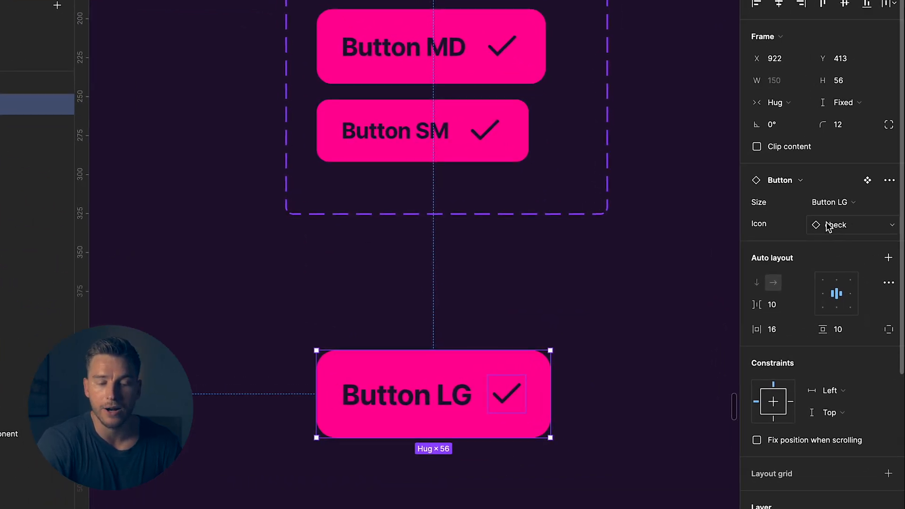
- Swap the test instance's icon to x and its size to SM
click(851, 224)
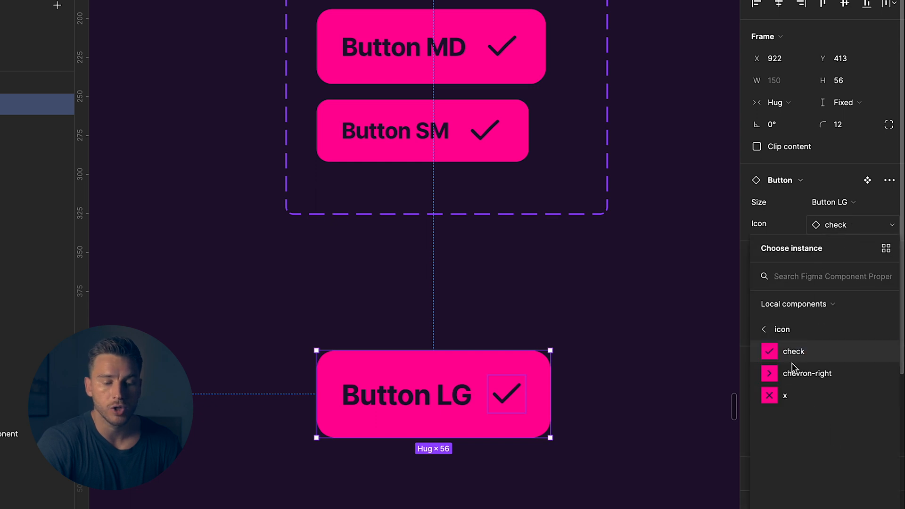
click(785, 395)
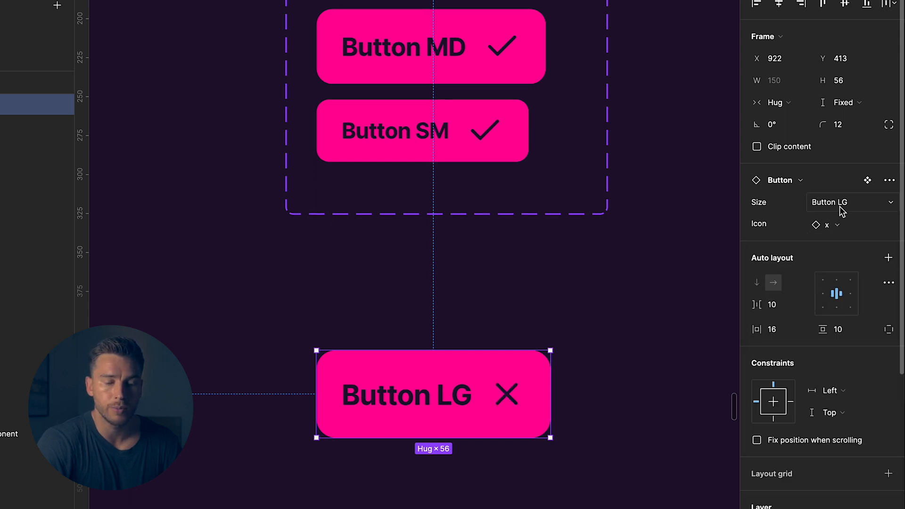
click(850, 201)
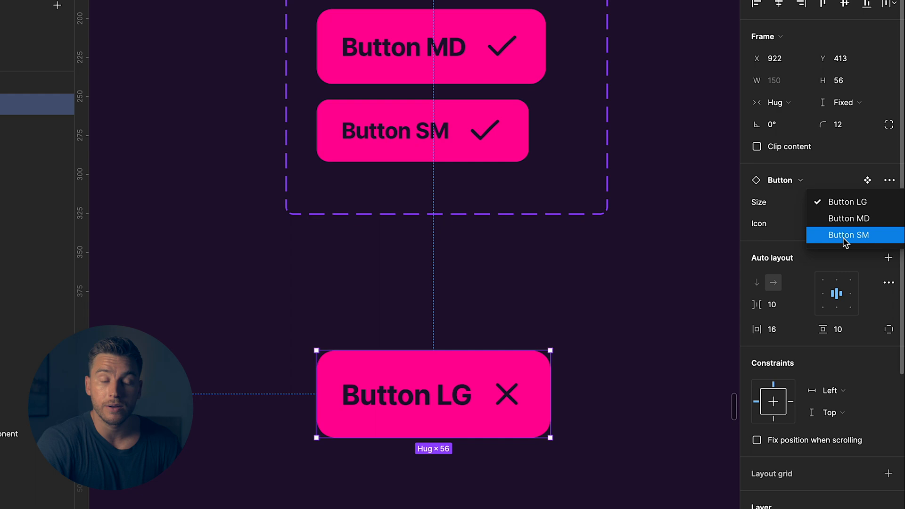
click(848, 235)
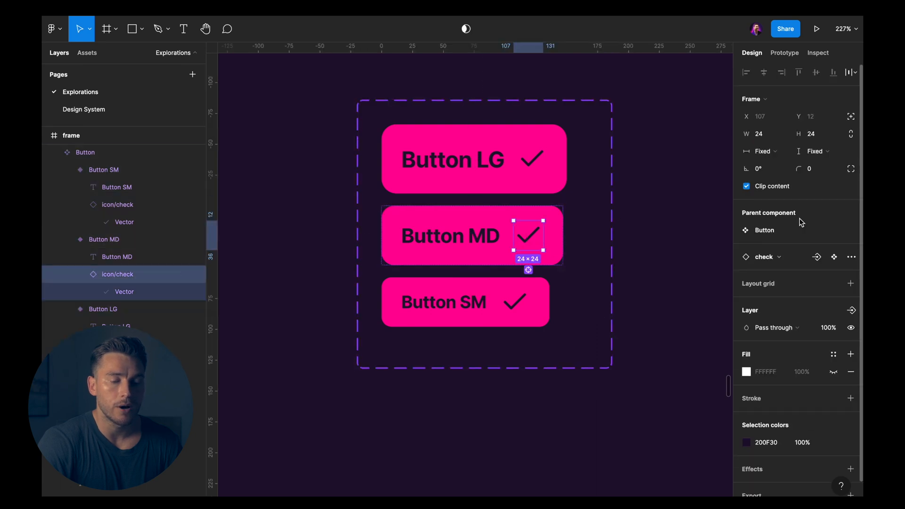
- Cycle the test instance between Button LG and Button MD to check the icon persists
click(816, 256)
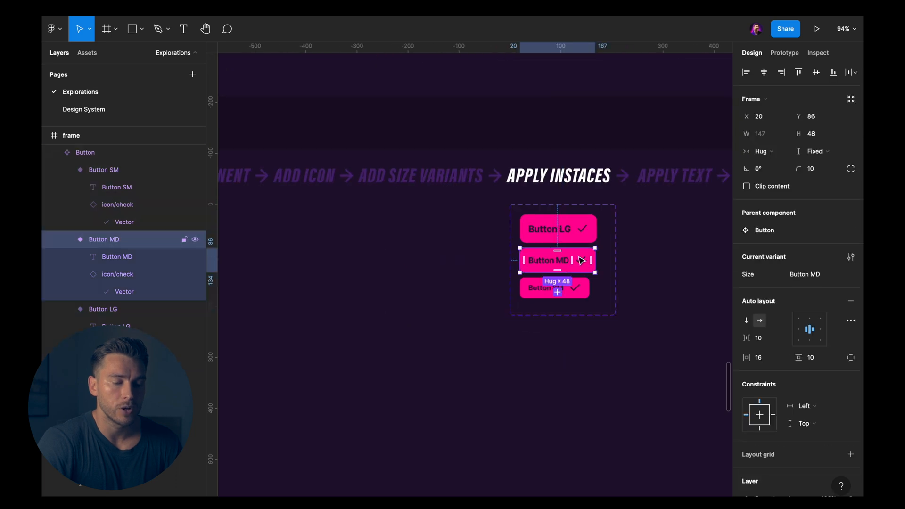
click(804, 230)
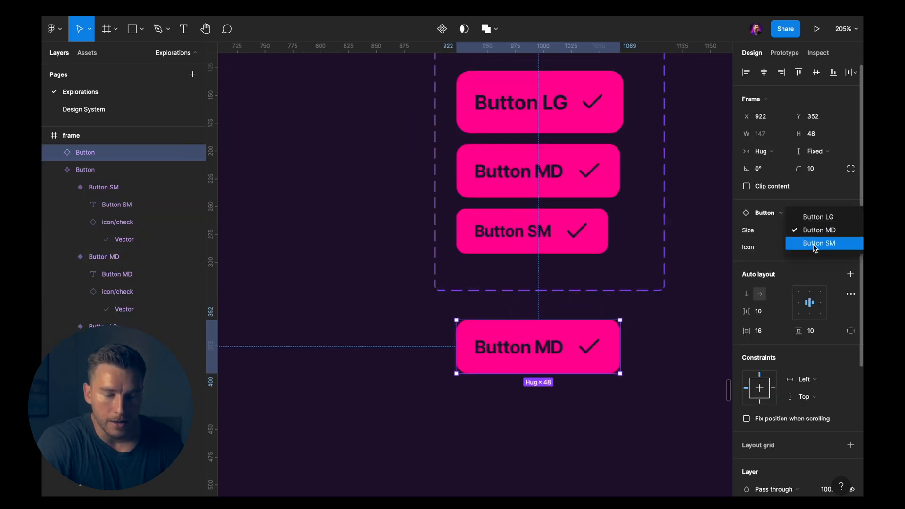
click(817, 230)
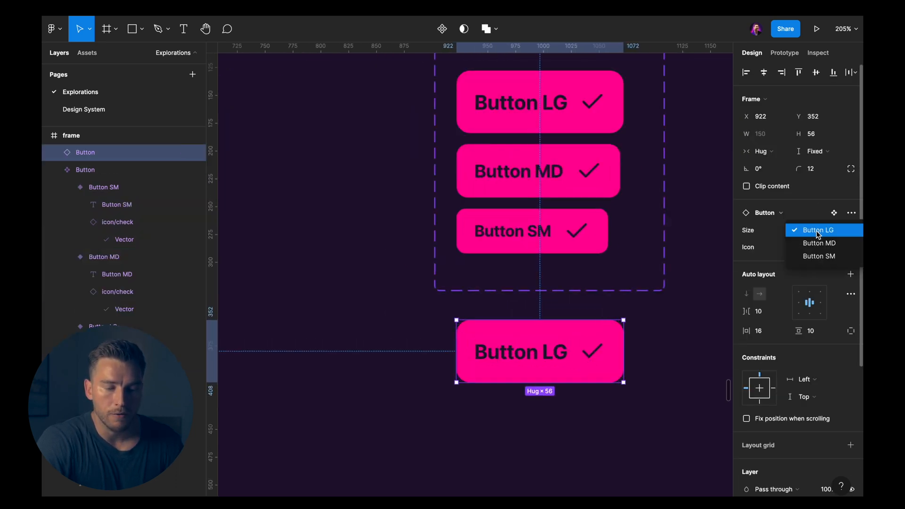
click(819, 243)
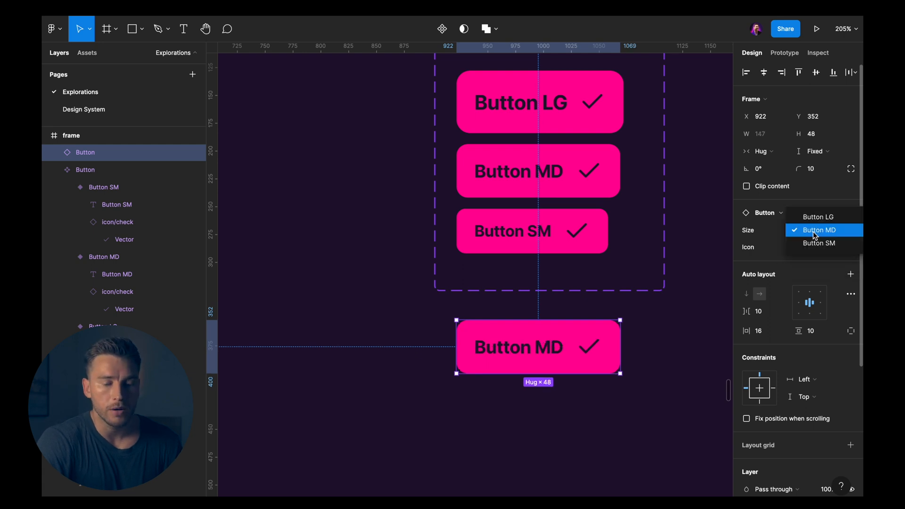
click(818, 244)
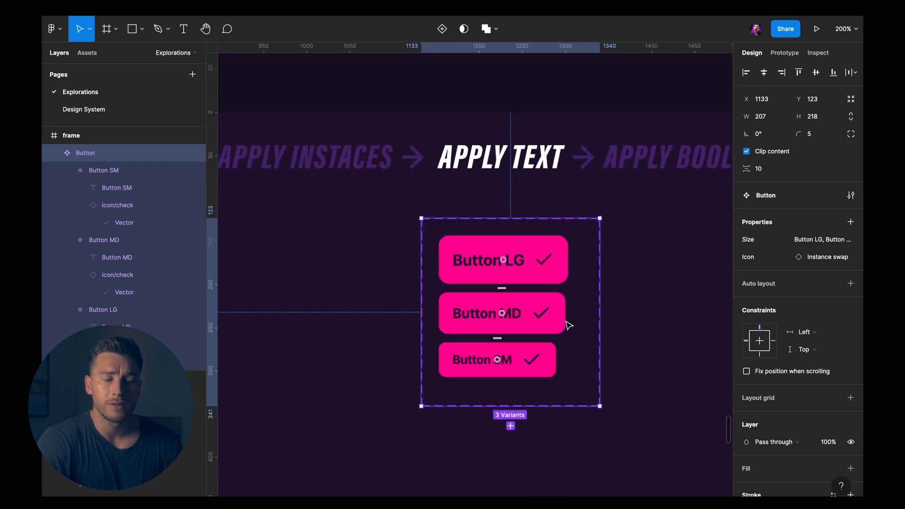
- Create a Text property on the Button LG label with default value 'Button'
double_click(487, 245)
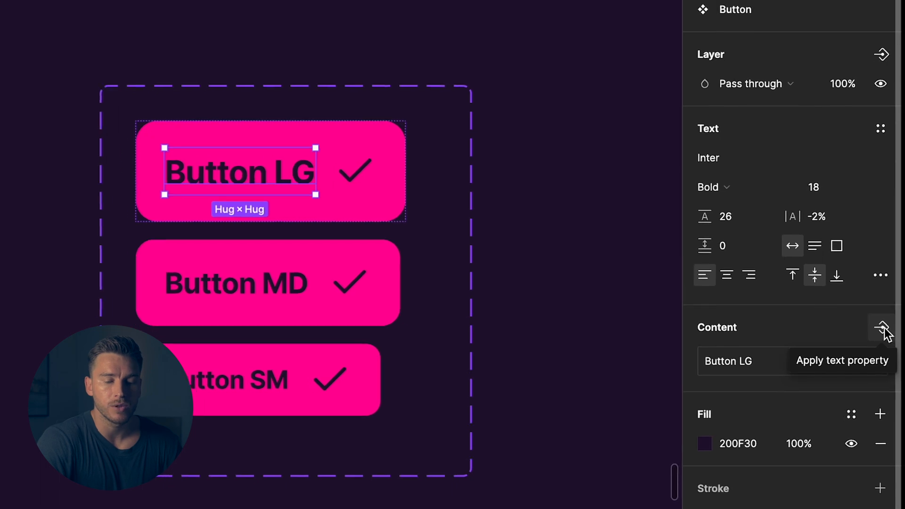
click(879, 327)
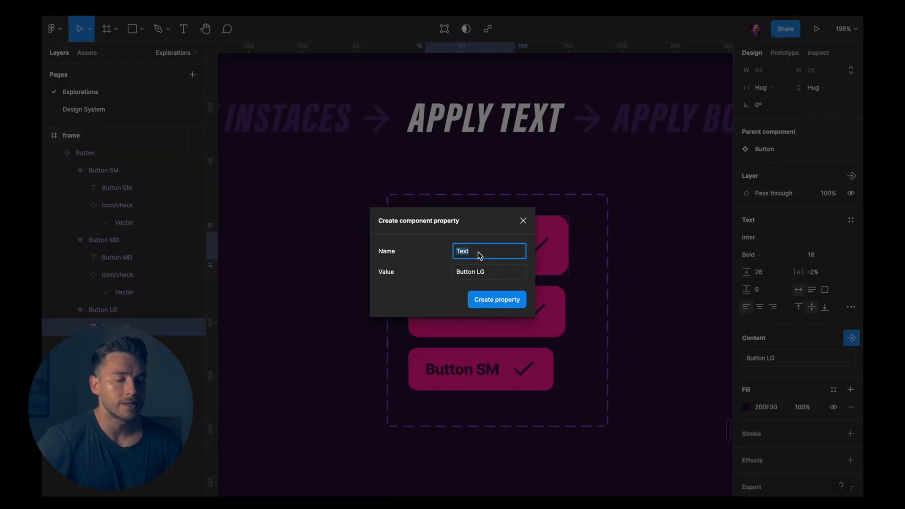
click(488, 271)
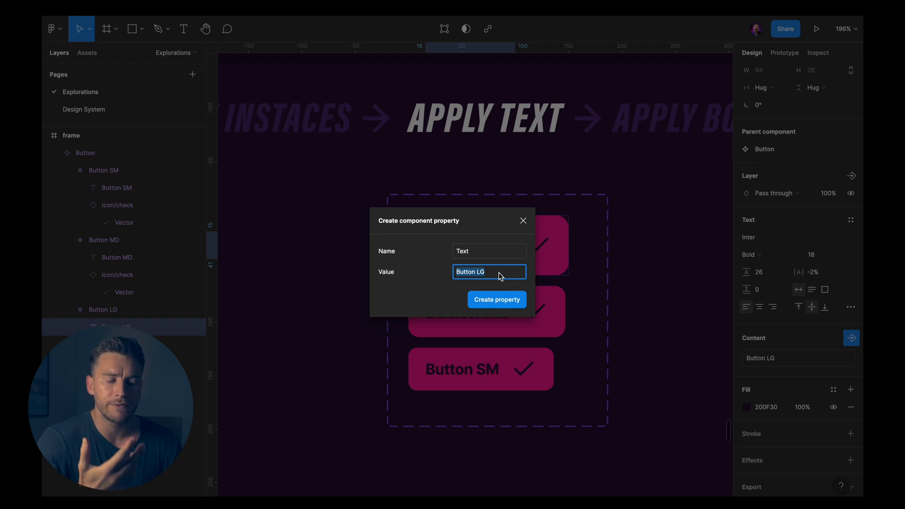
text(B)
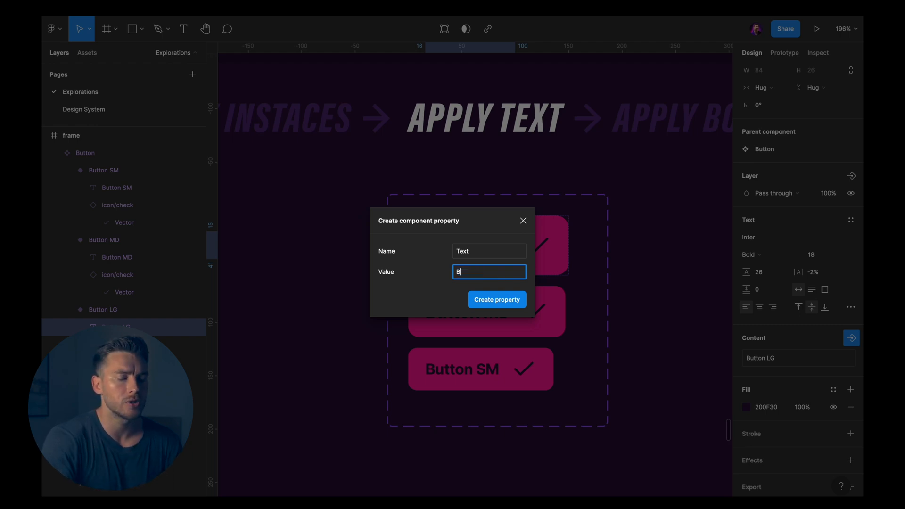
text(utton)
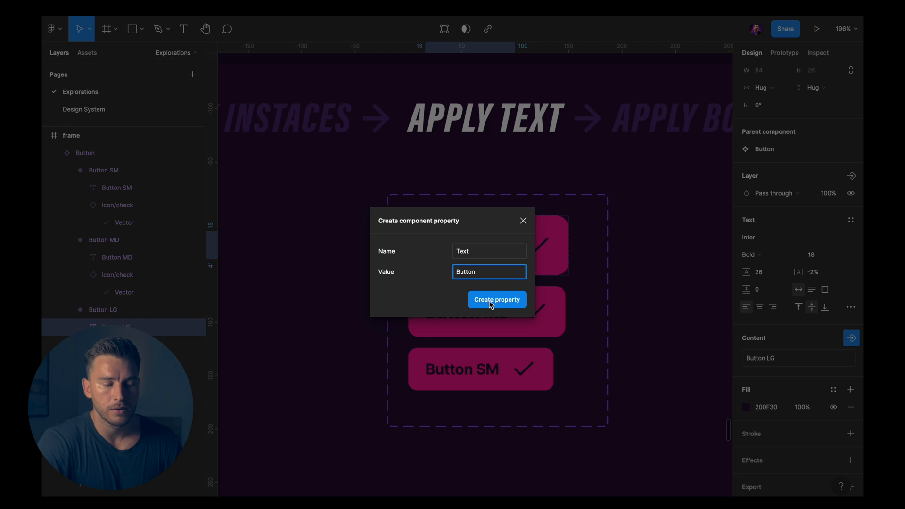
click(497, 299)
text(C)
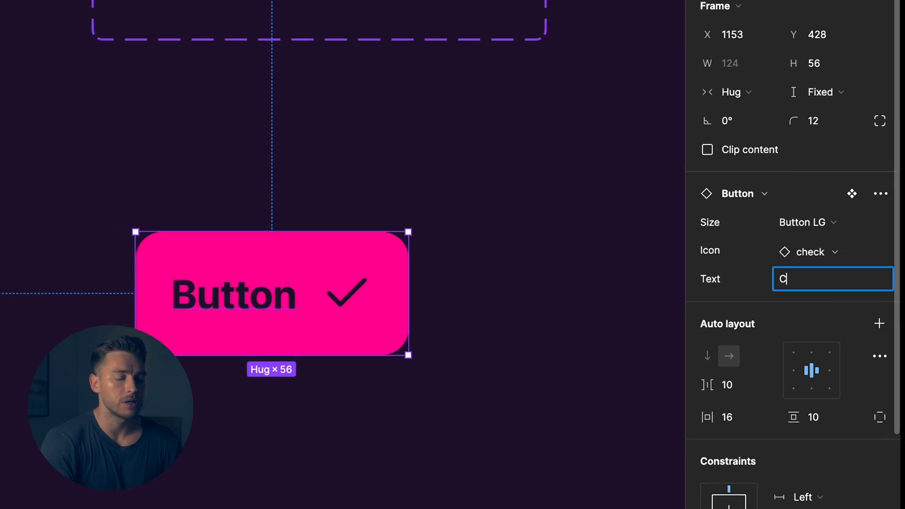
- Set the instance's Text to 'Changed text' and its Size to Button MD
text(hanged text)
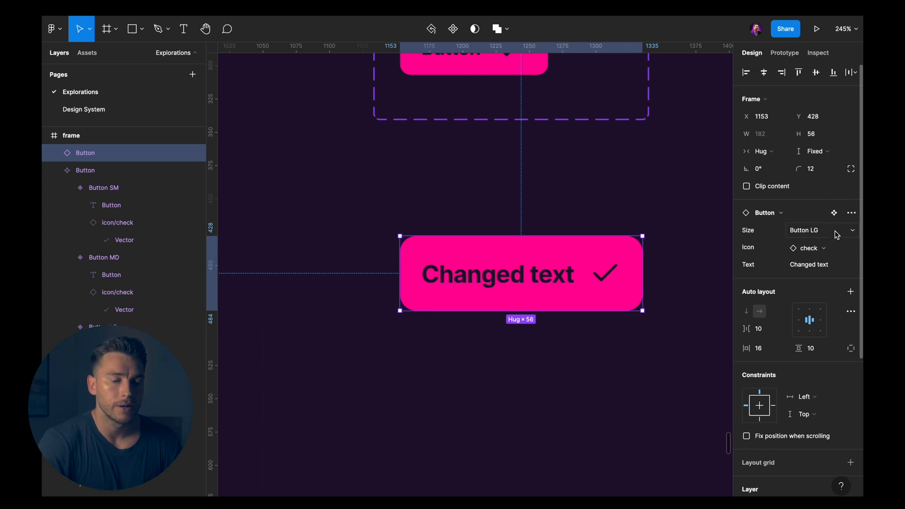
click(819, 229)
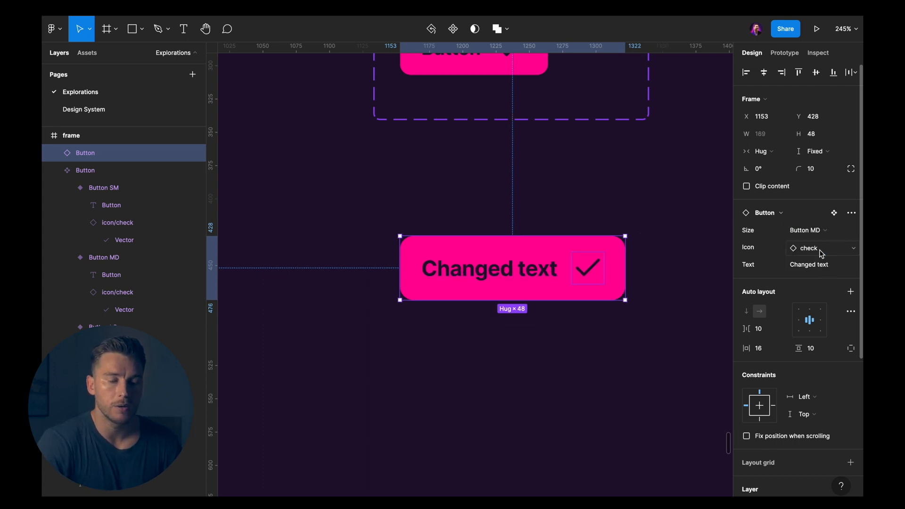
click(819, 247)
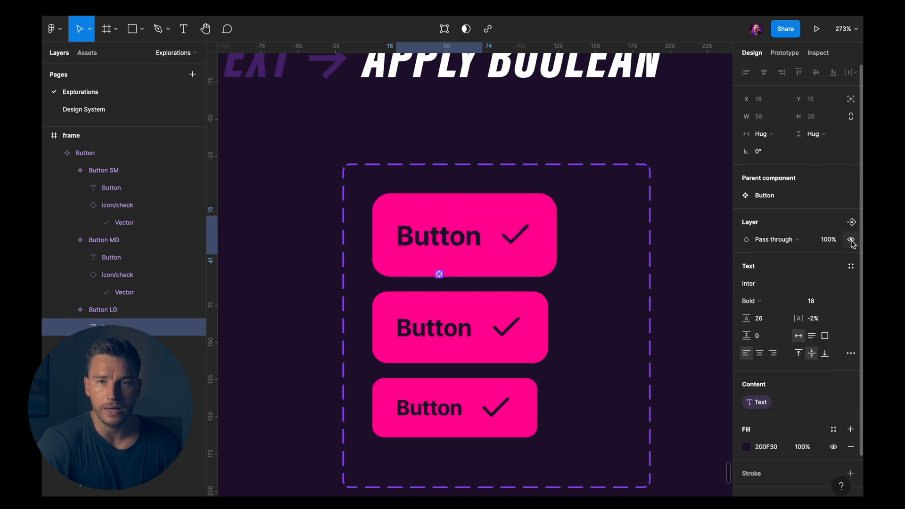
- Create a Has text boolean property on the large button's label, then select its check icon
click(437, 236)
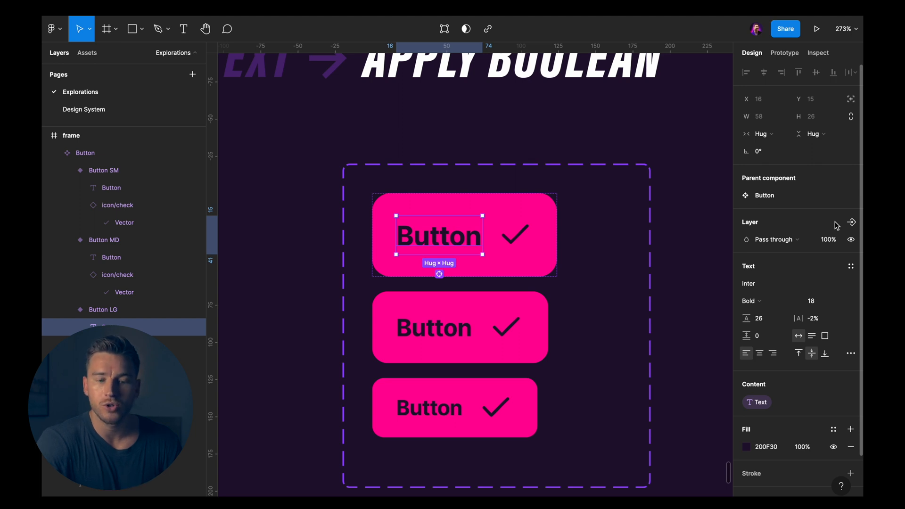
mouse_move(850, 225)
text(H)
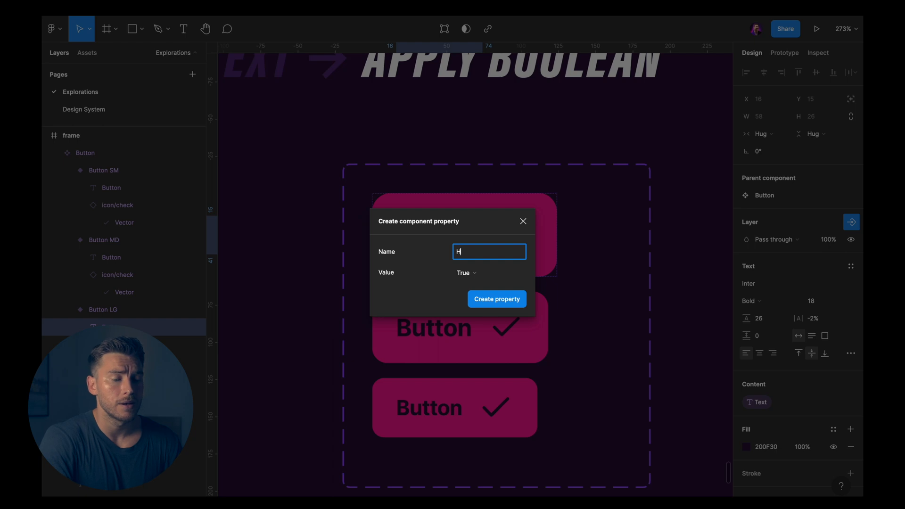
text(as text)
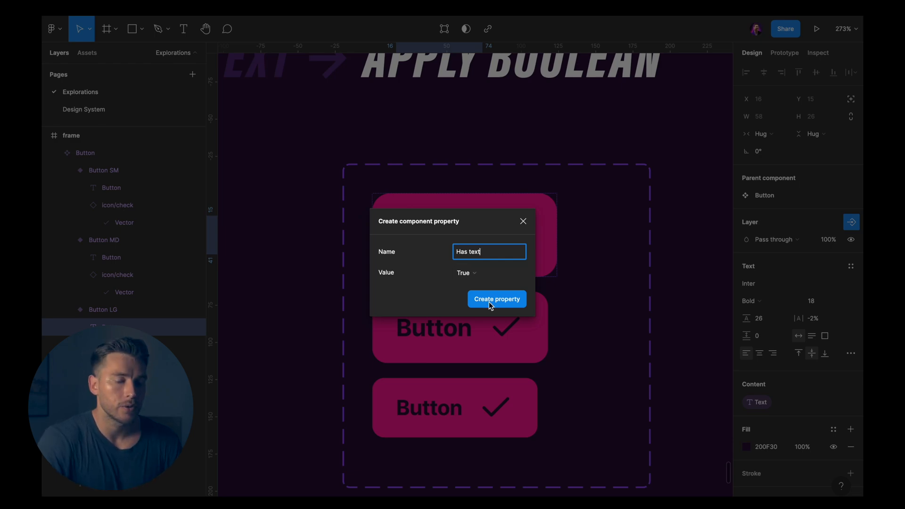
click(497, 299)
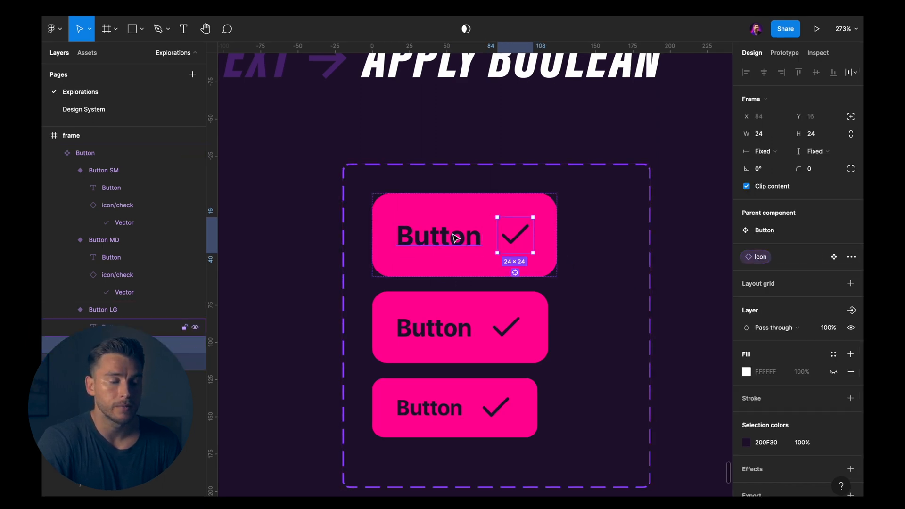
click(438, 236)
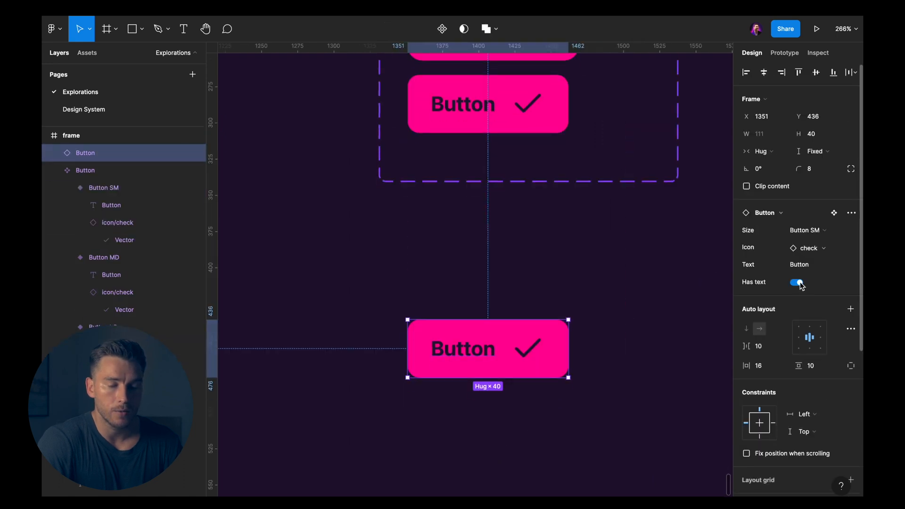
- Switch off Has text on the small button instance to hide its label
click(796, 281)
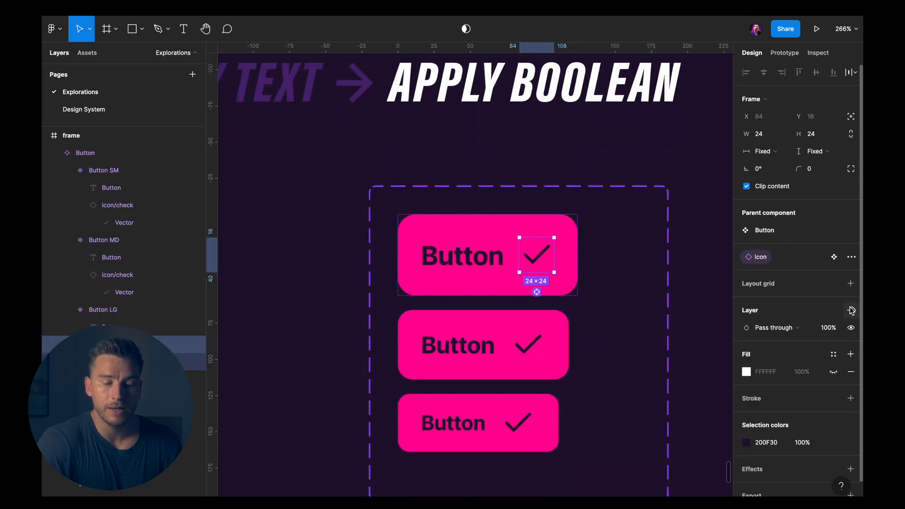
- Create a Has icon boolean property defaulting to False for the large button's icon visibility
click(849, 310)
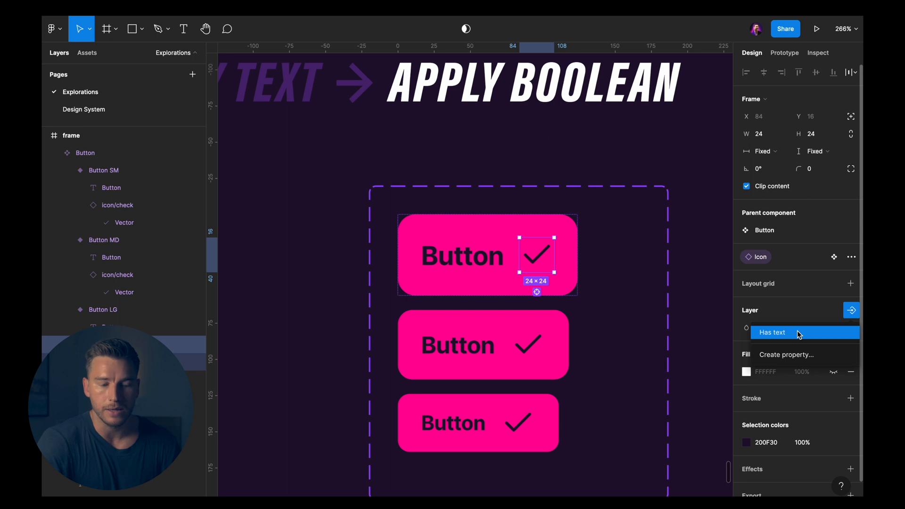
click(786, 354)
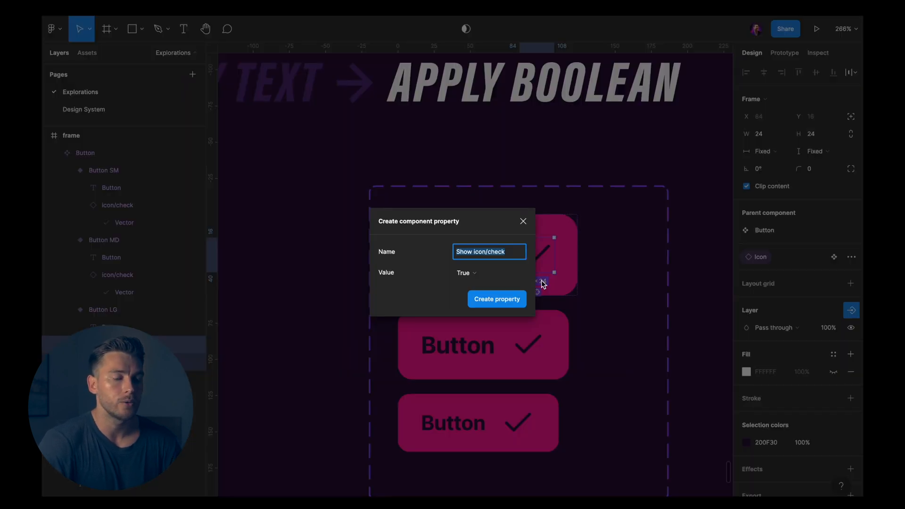
text(Has icon)
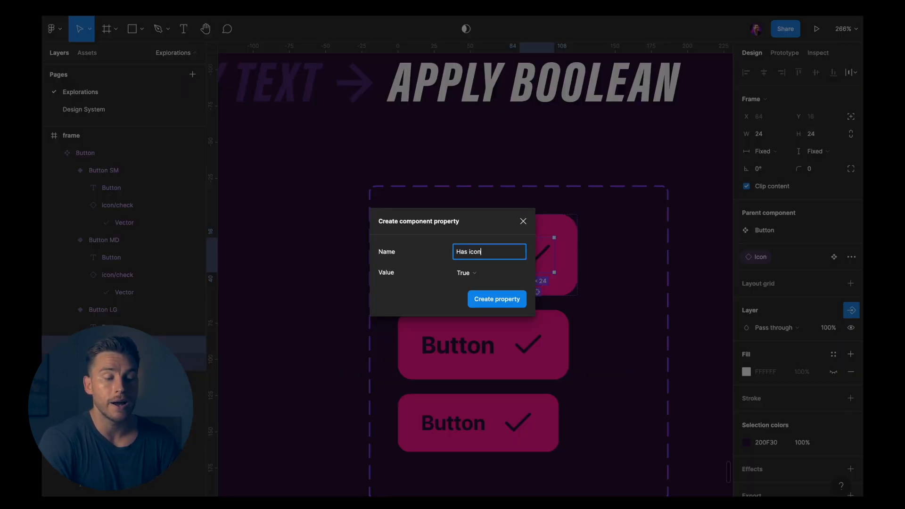
click(465, 273)
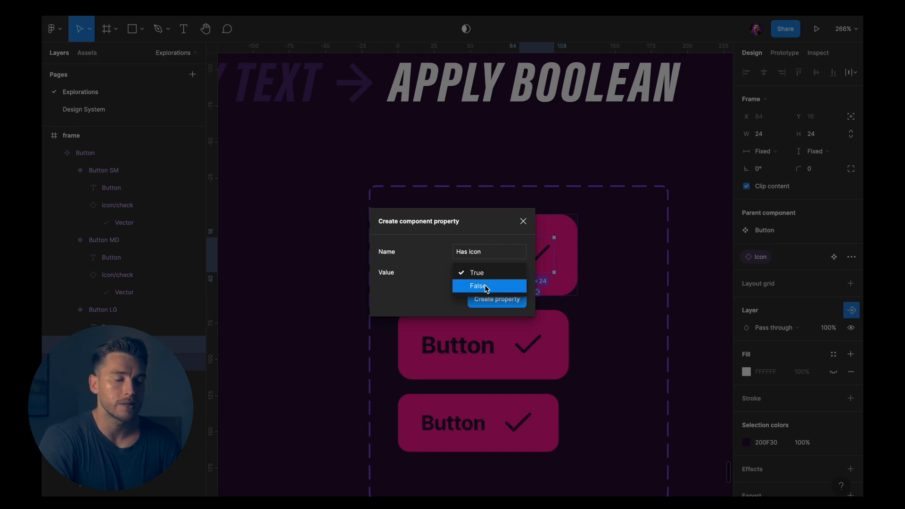
click(477, 287)
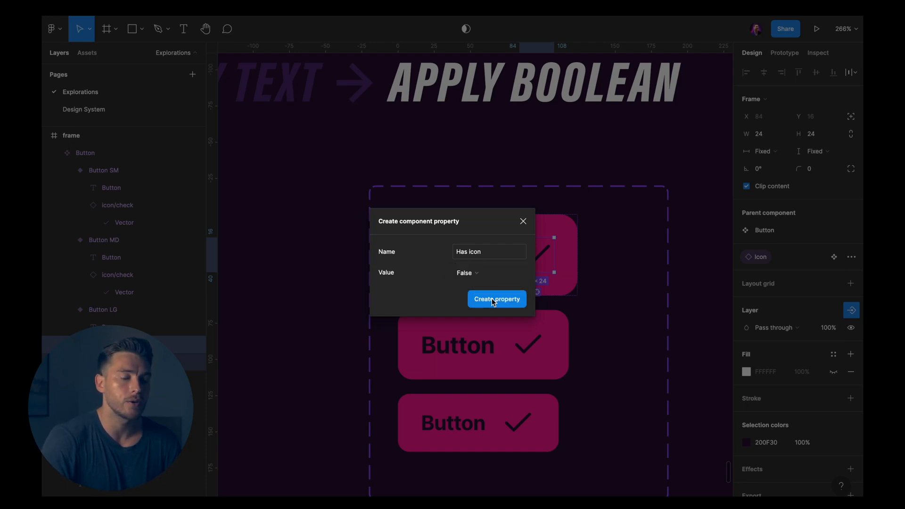
click(497, 299)
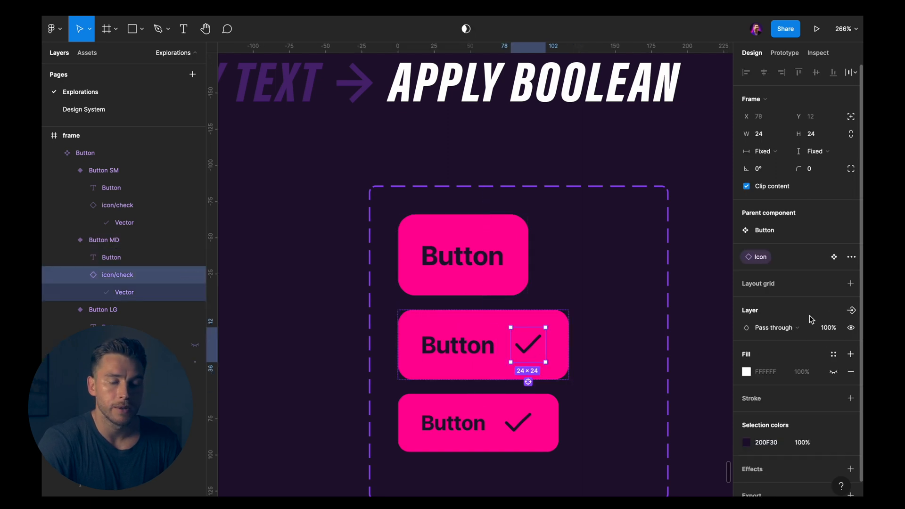
click(850, 310)
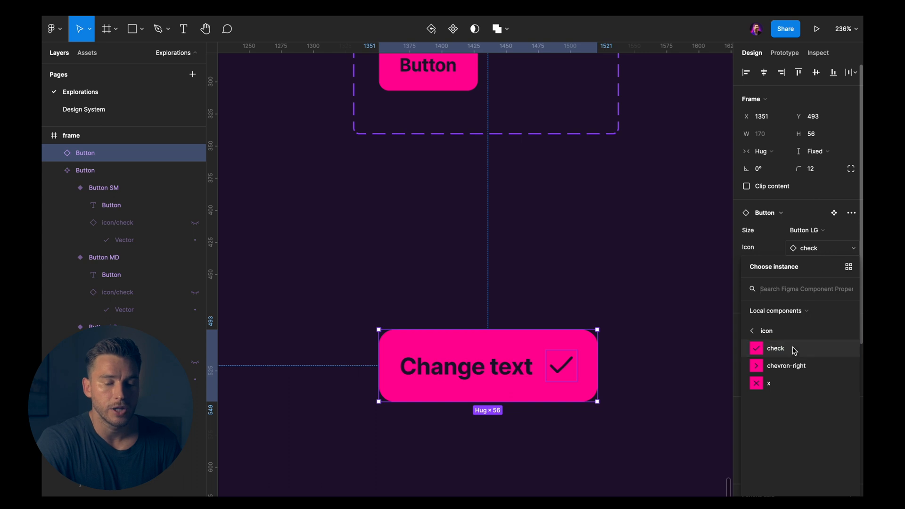
- Set the instance to chevron-right icon, Has text off, and Button SM size
click(785, 366)
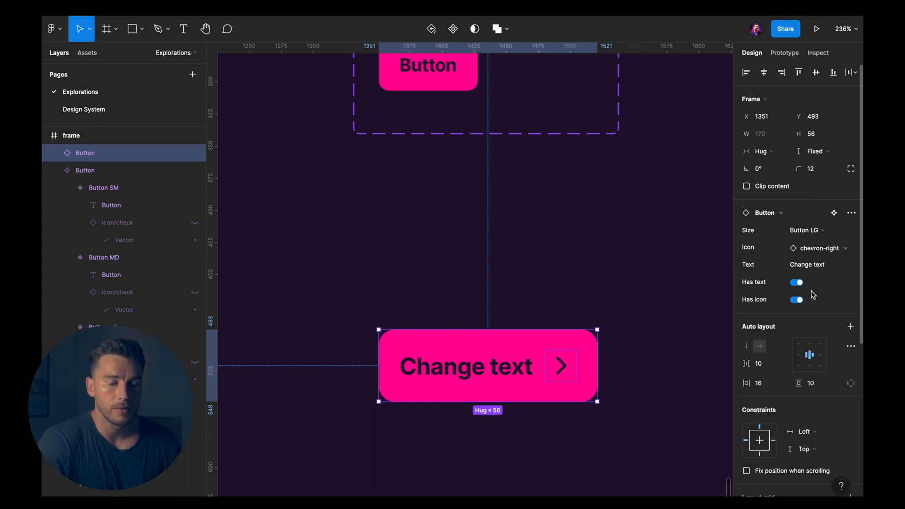
click(796, 282)
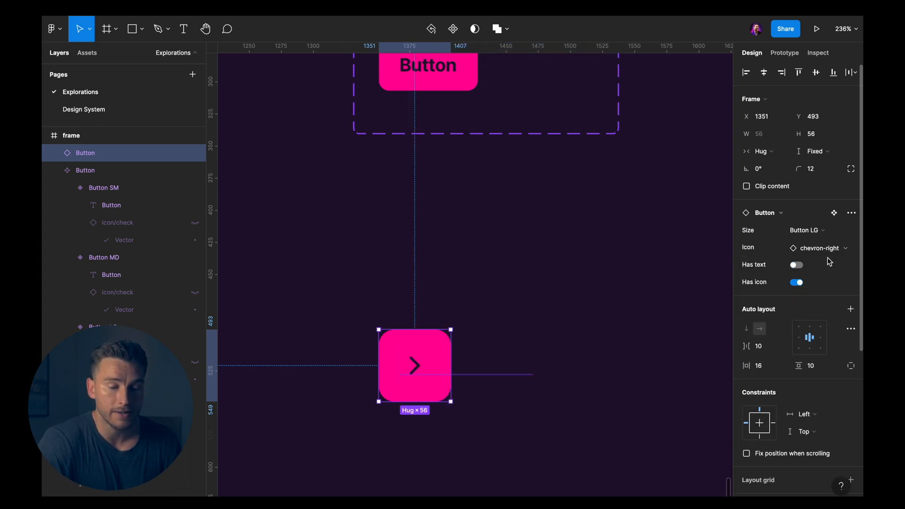
click(806, 230)
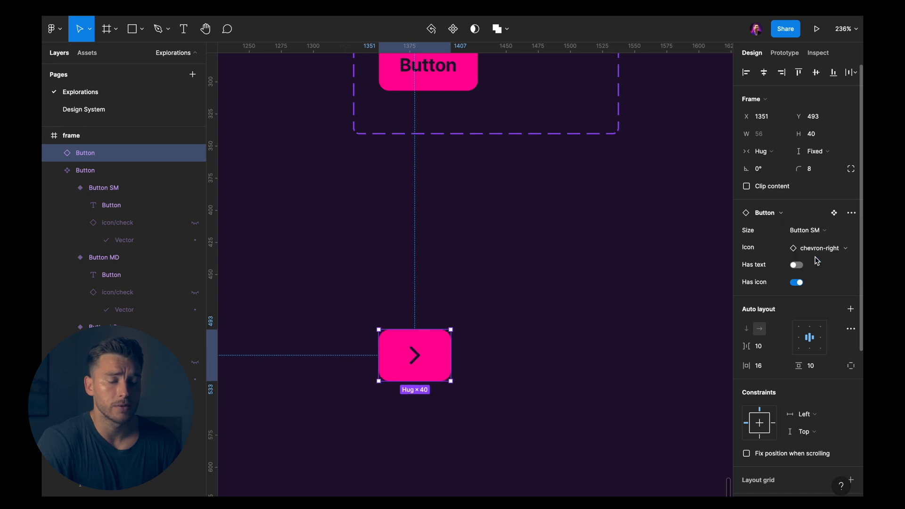